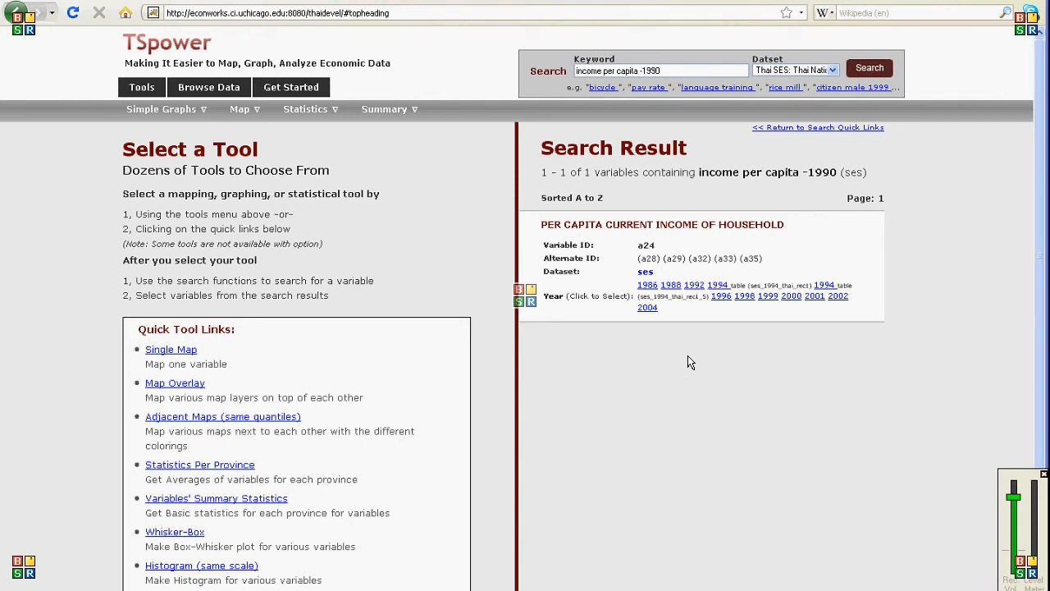
mouse_move(689, 359)
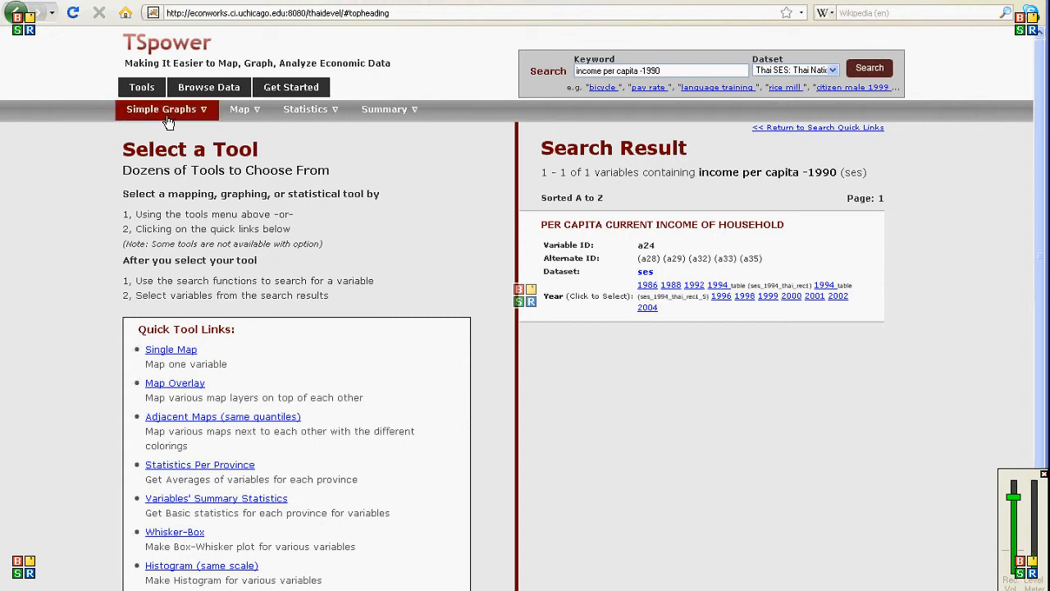
Choose the Histogram (same scale) tool from the Simple Graphs list.
click(166, 109)
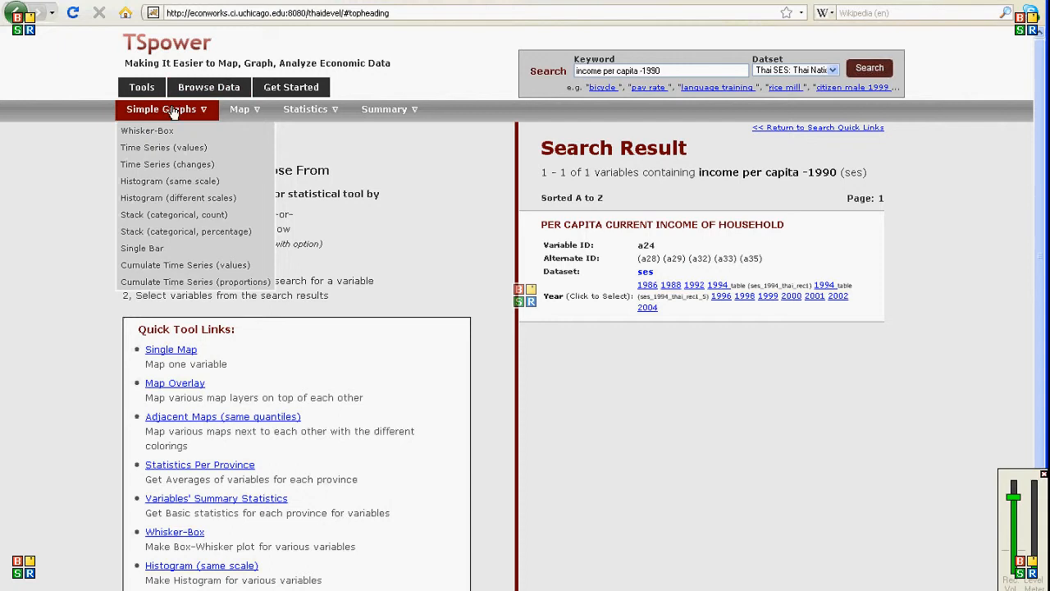
mouse_move(170, 181)
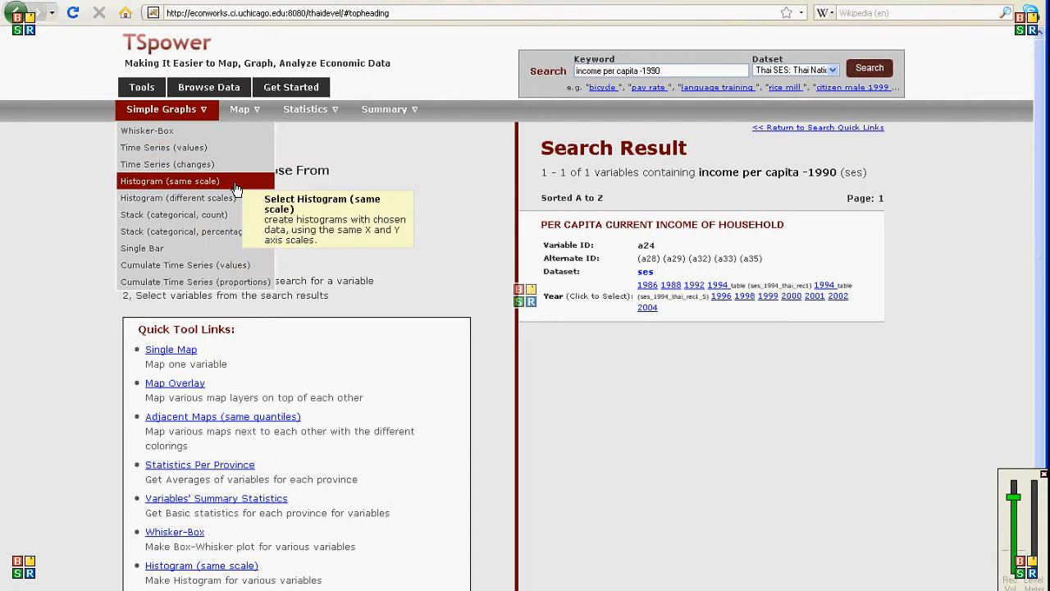
click(170, 181)
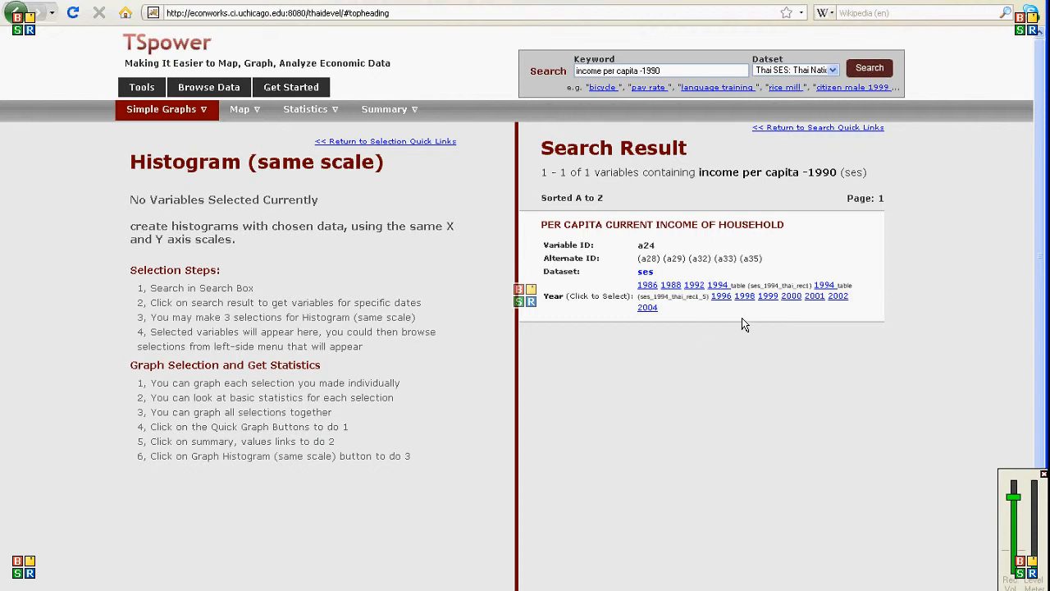
mouse_move(712, 314)
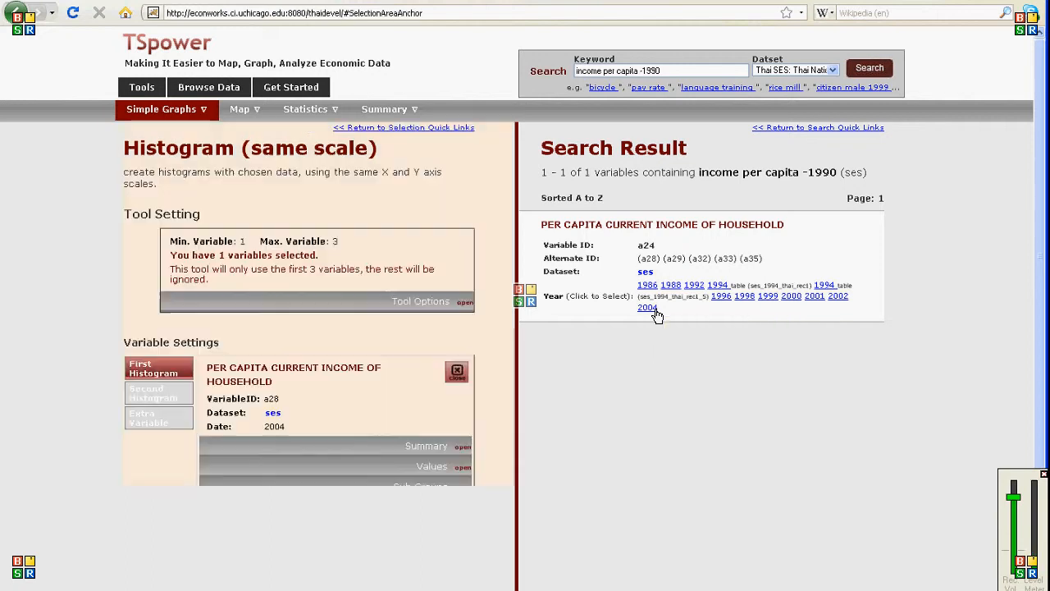
right_click(657, 349)
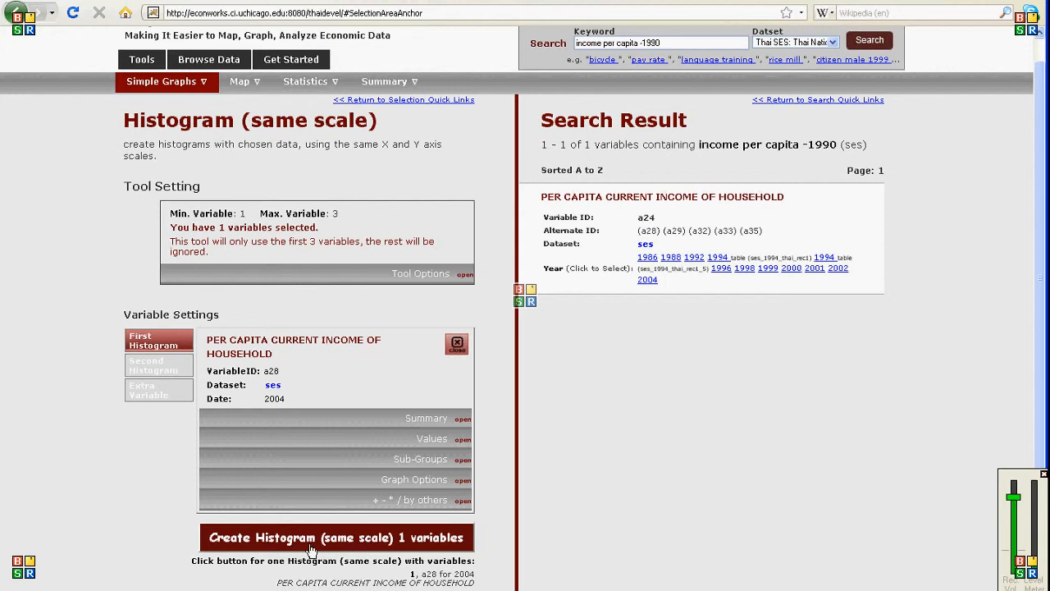
mouse_move(301, 548)
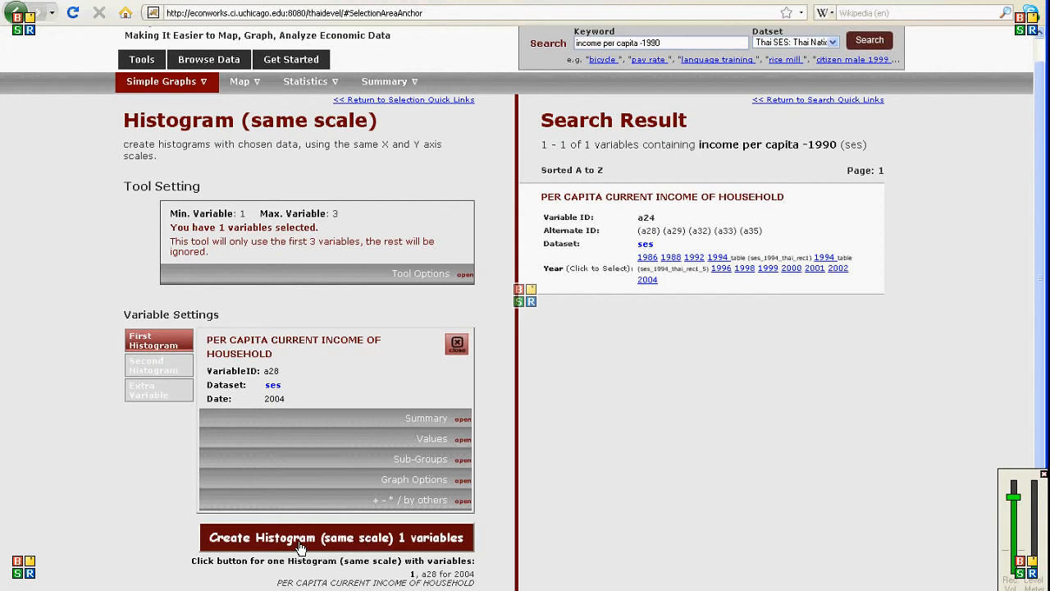
Draw the same-scale histogram of a28 2004 per capita household income.
click(337, 538)
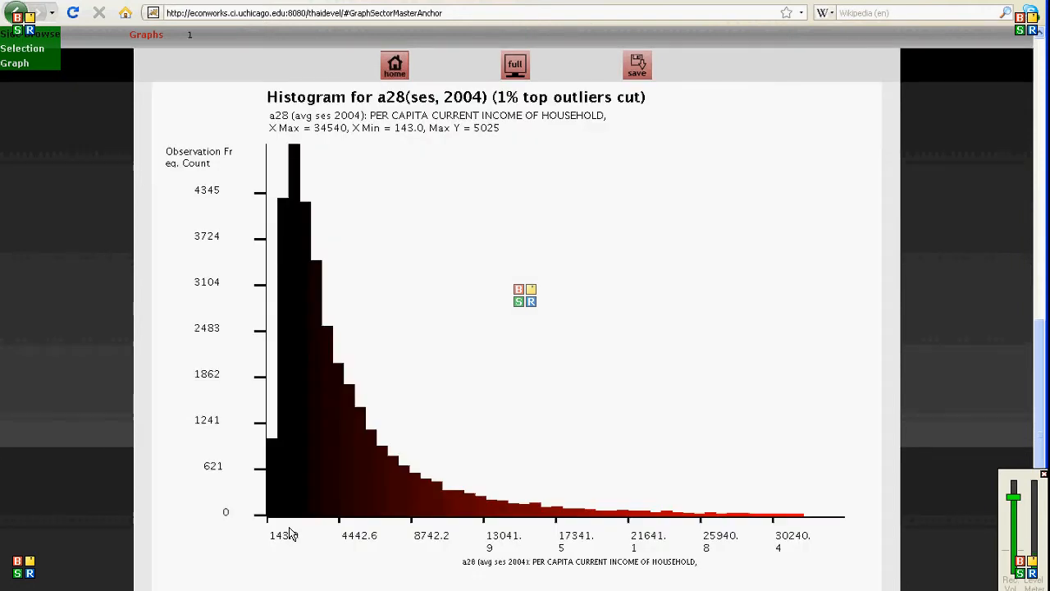
mouse_move(304, 435)
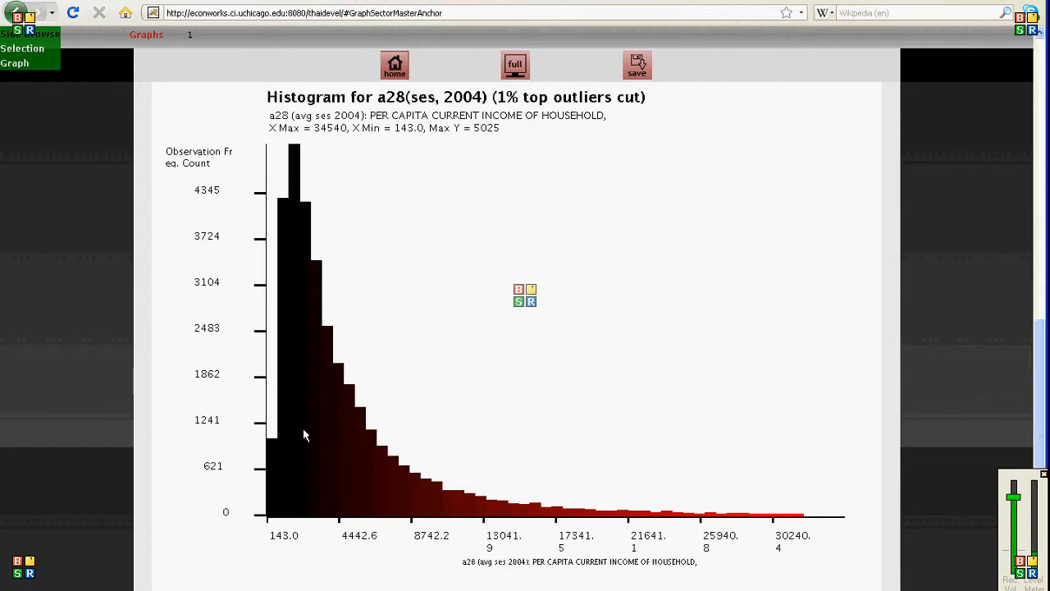
mouse_move(295, 329)
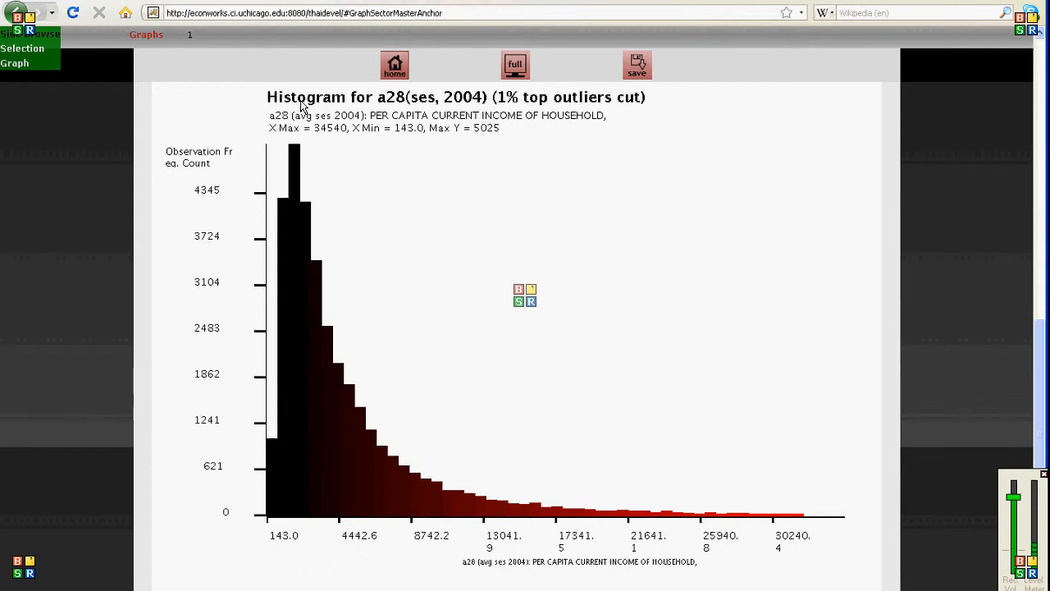
mouse_move(505, 105)
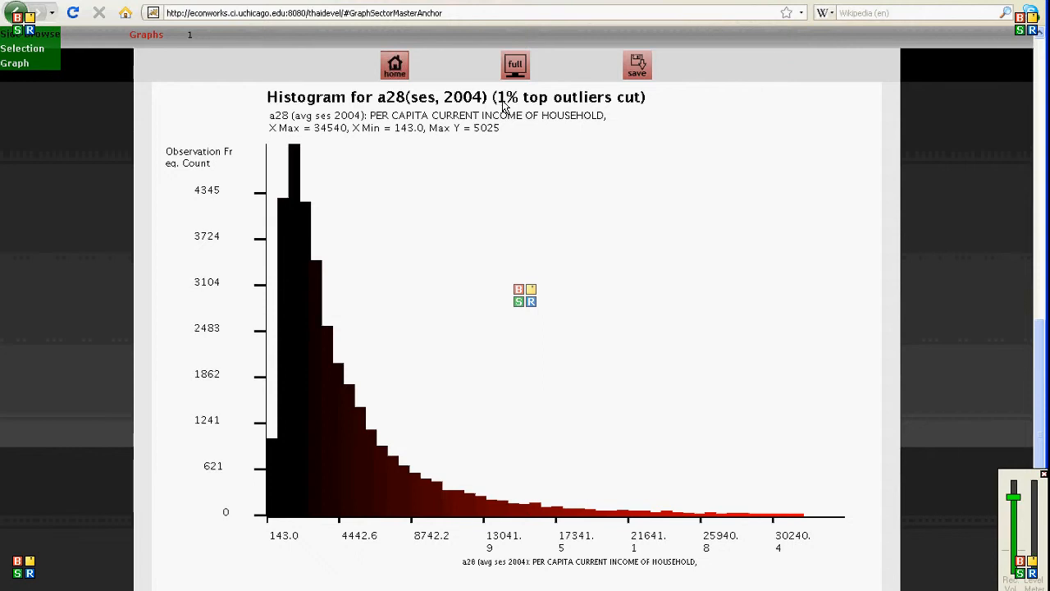
mouse_move(620, 117)
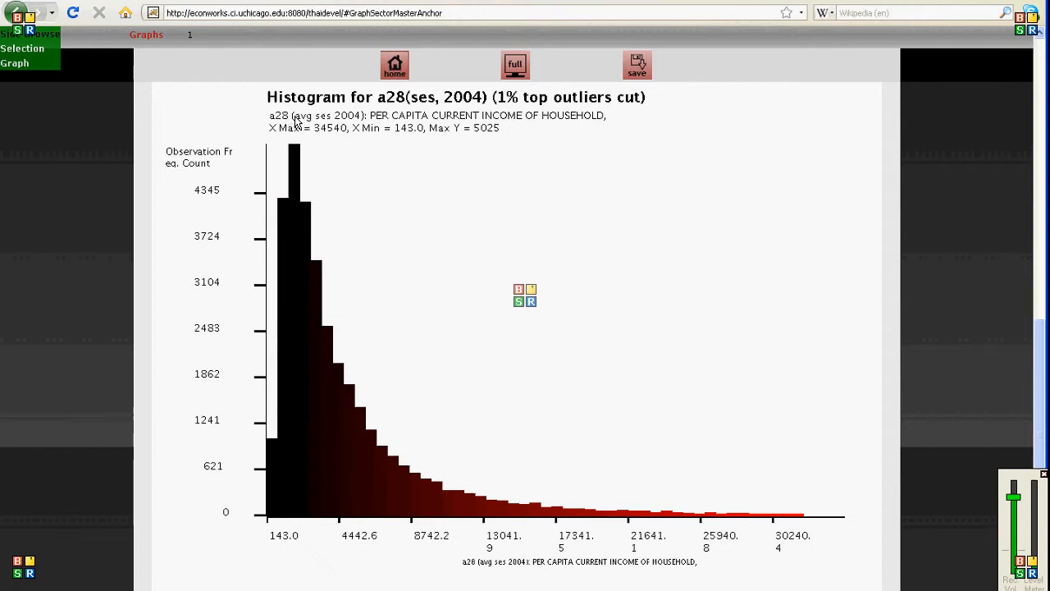
mouse_move(284, 137)
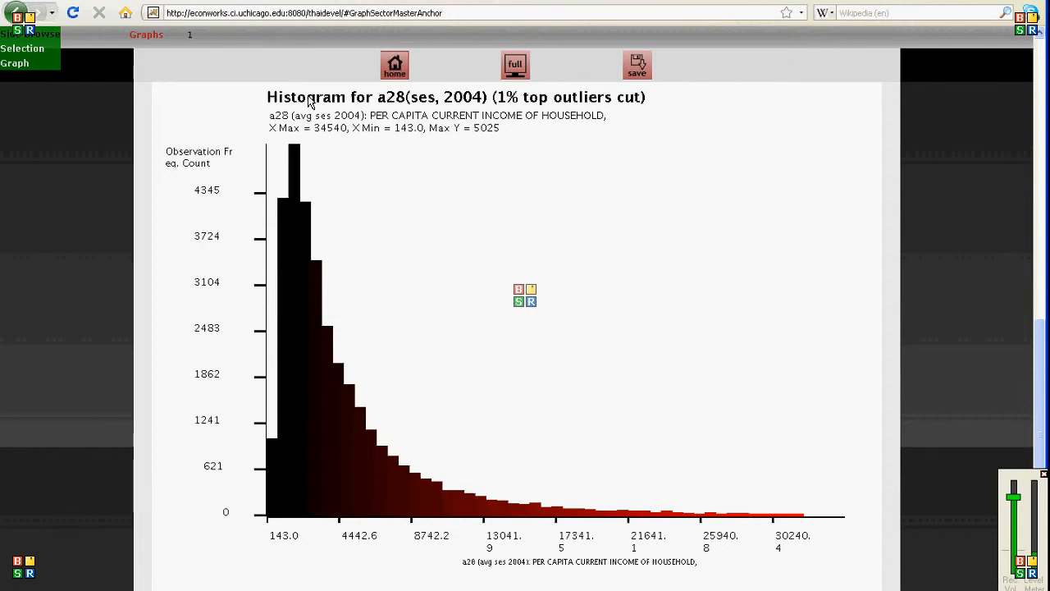
mouse_move(320, 453)
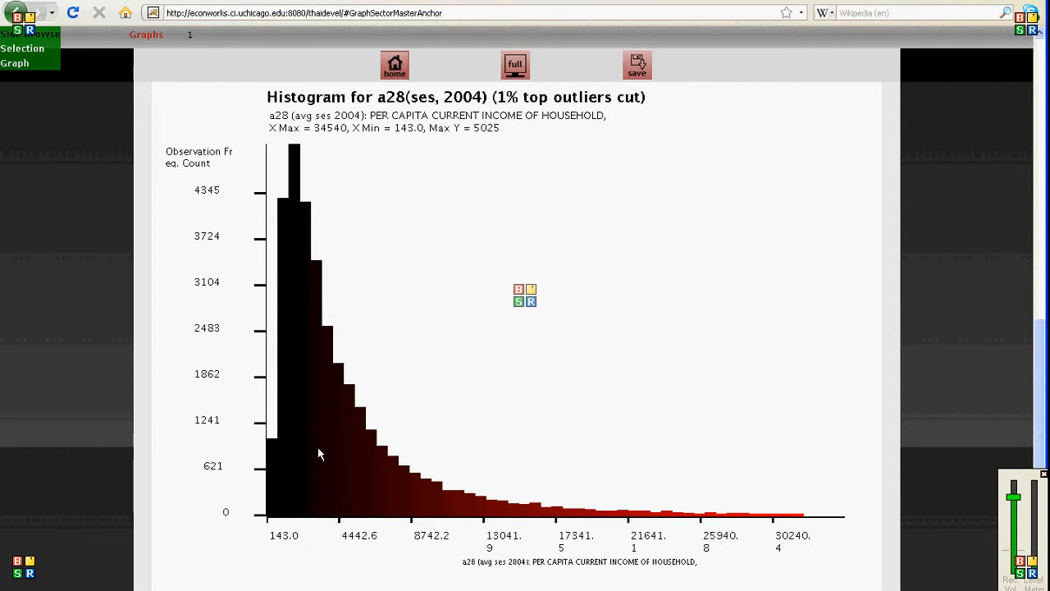
mouse_move(317, 511)
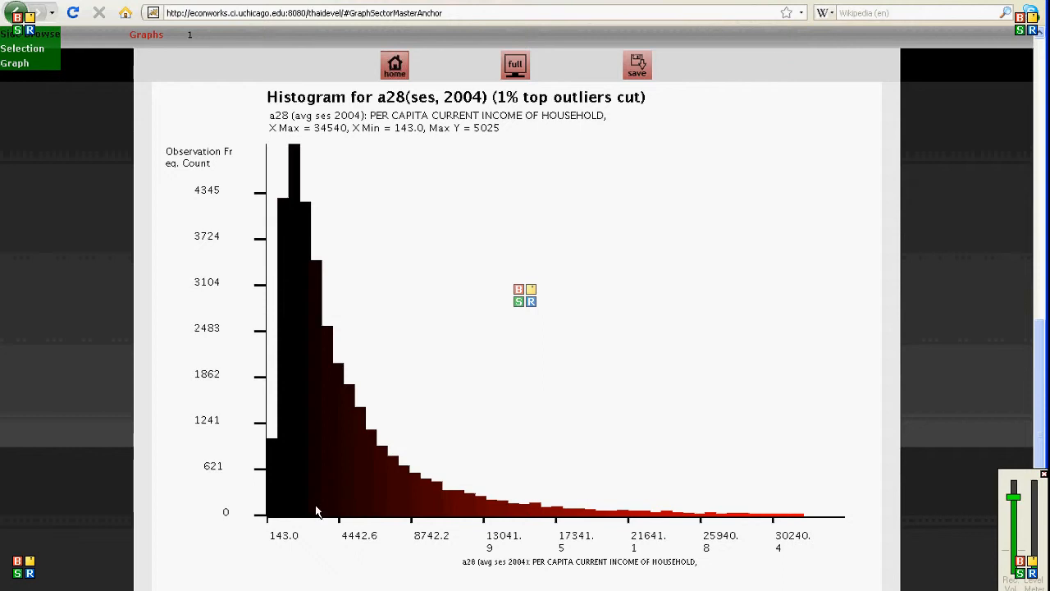
mouse_move(272, 521)
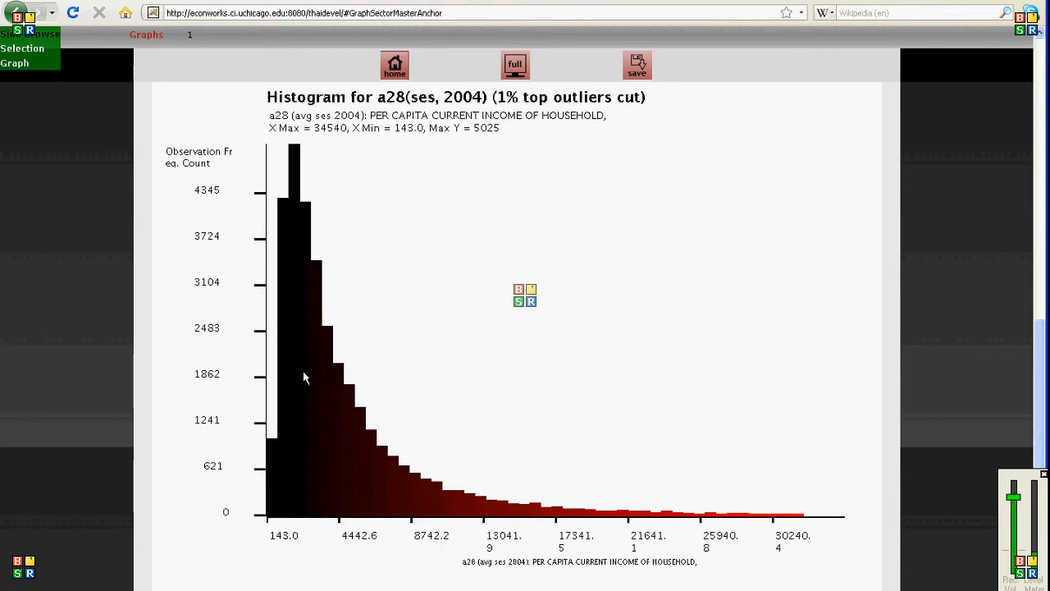
mouse_move(677, 524)
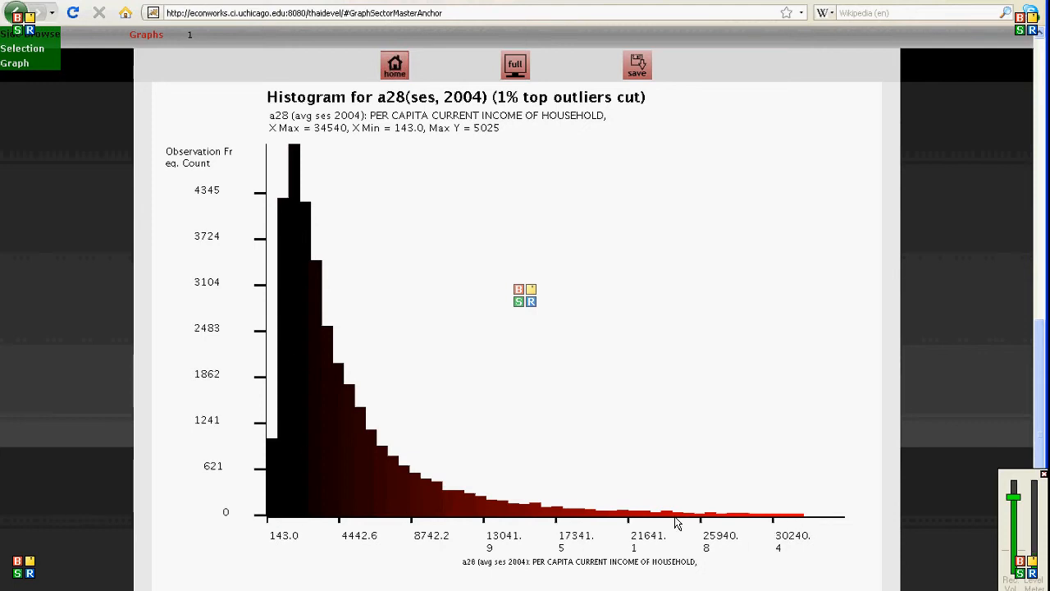
mouse_move(785, 538)
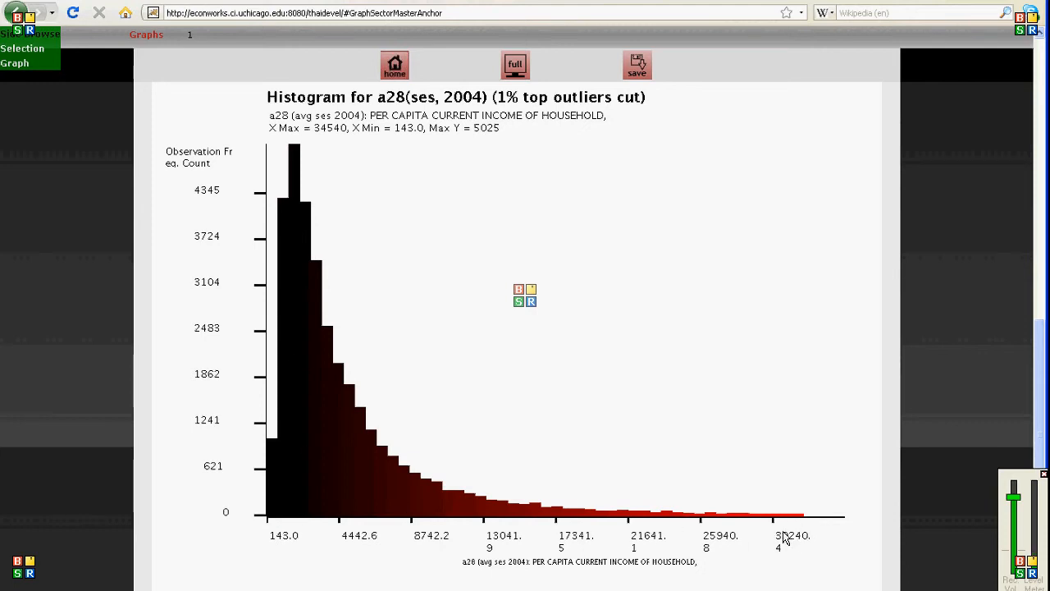
mouse_move(287, 138)
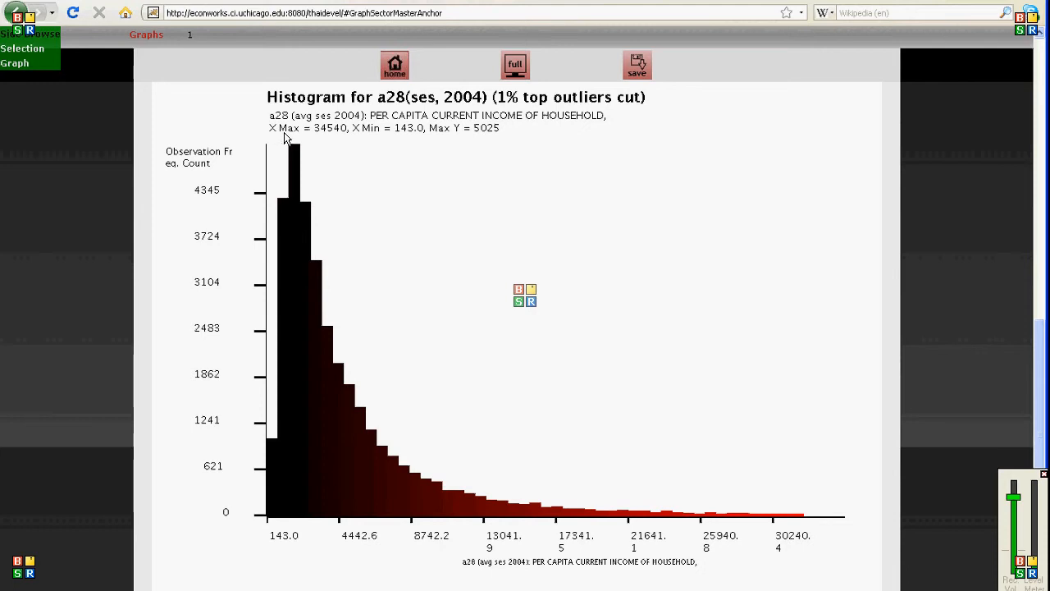
mouse_move(319, 138)
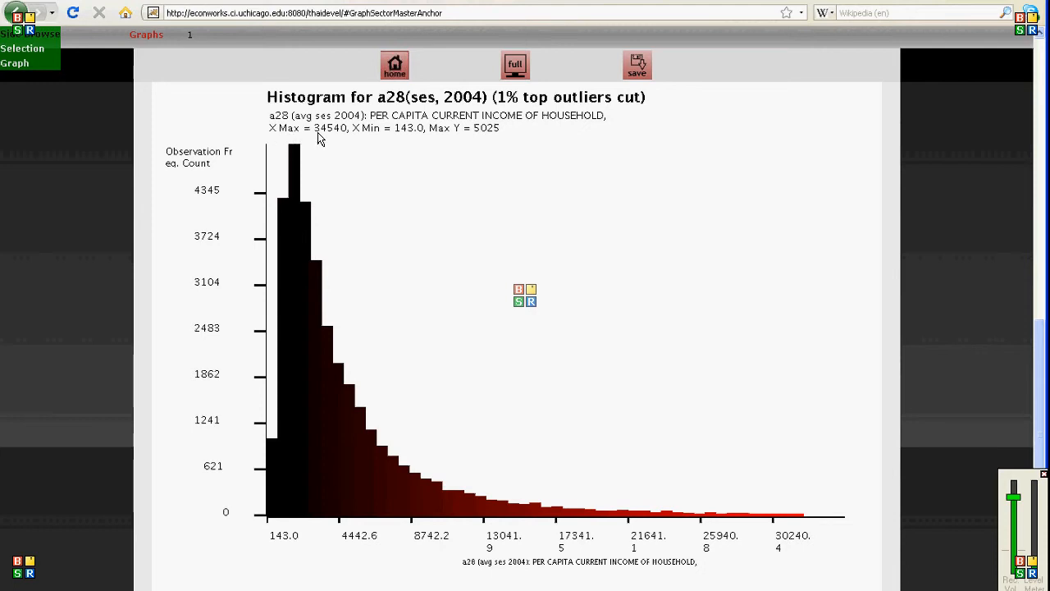
mouse_move(386, 138)
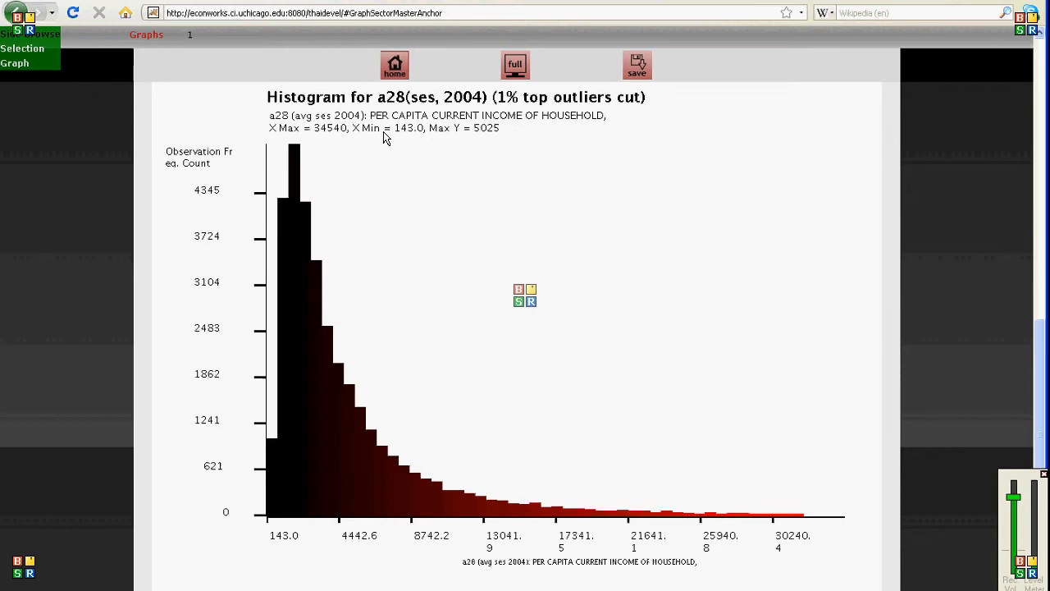
mouse_move(460, 138)
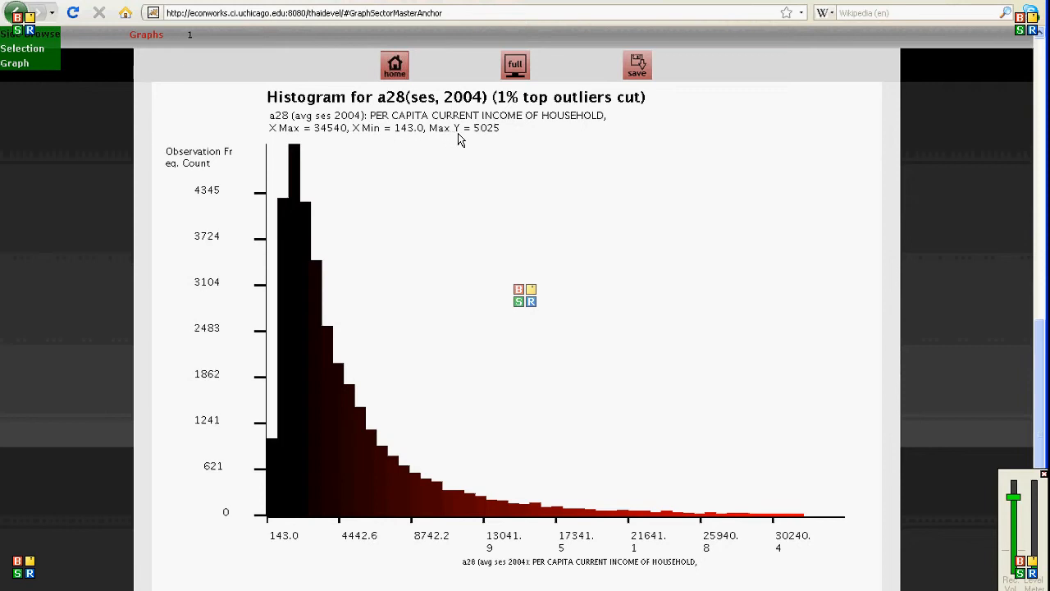
mouse_move(290, 149)
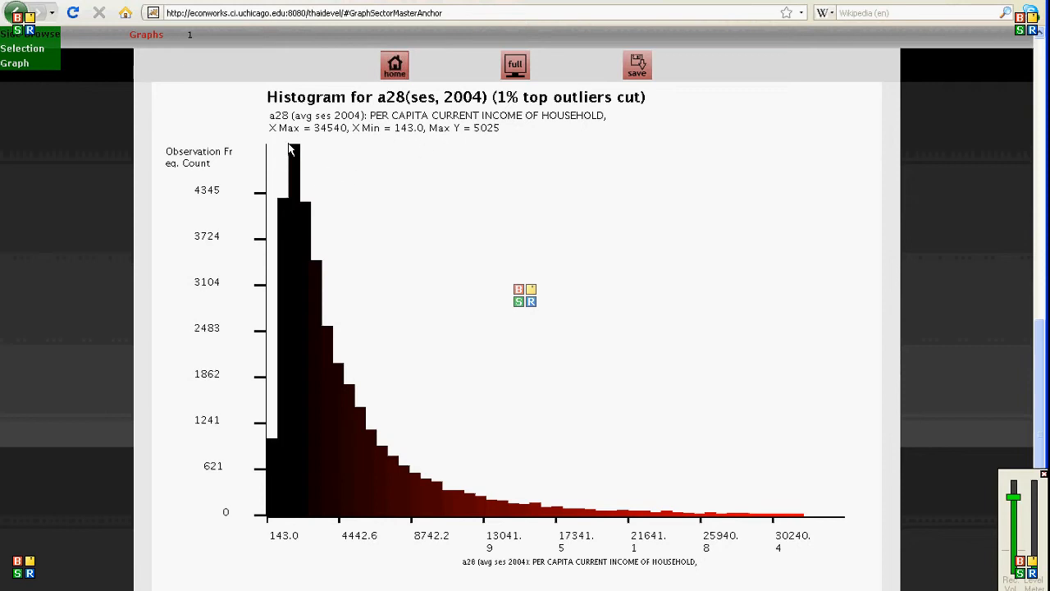
mouse_move(485, 138)
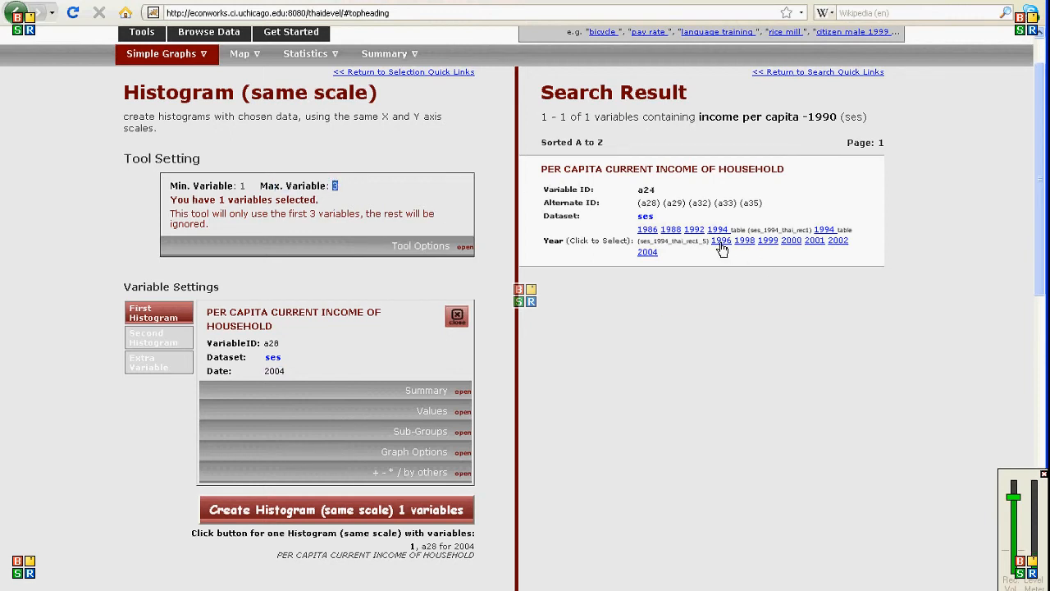
mouse_move(695, 230)
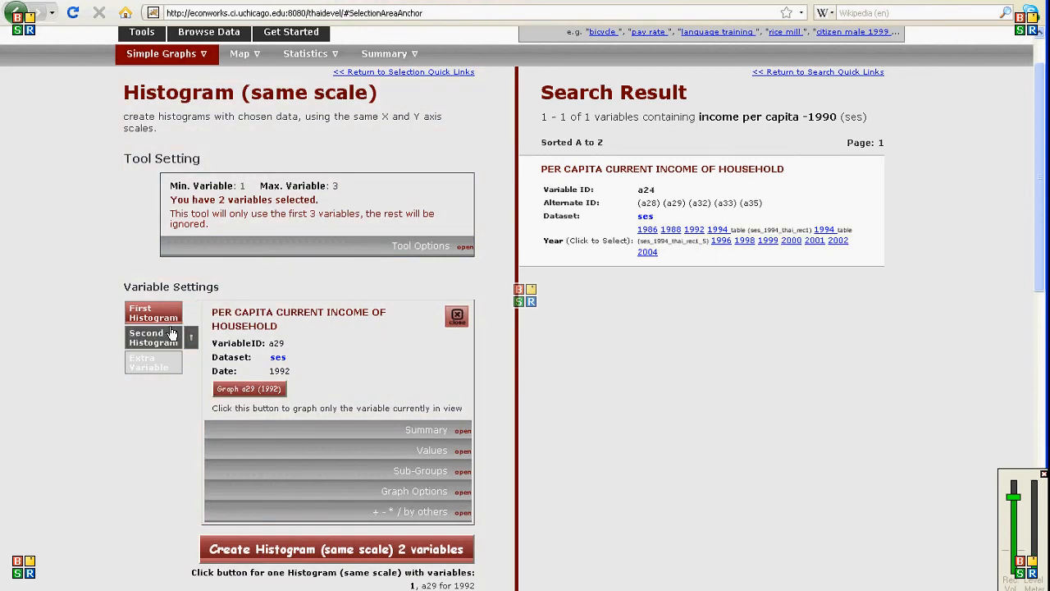
mouse_move(153, 362)
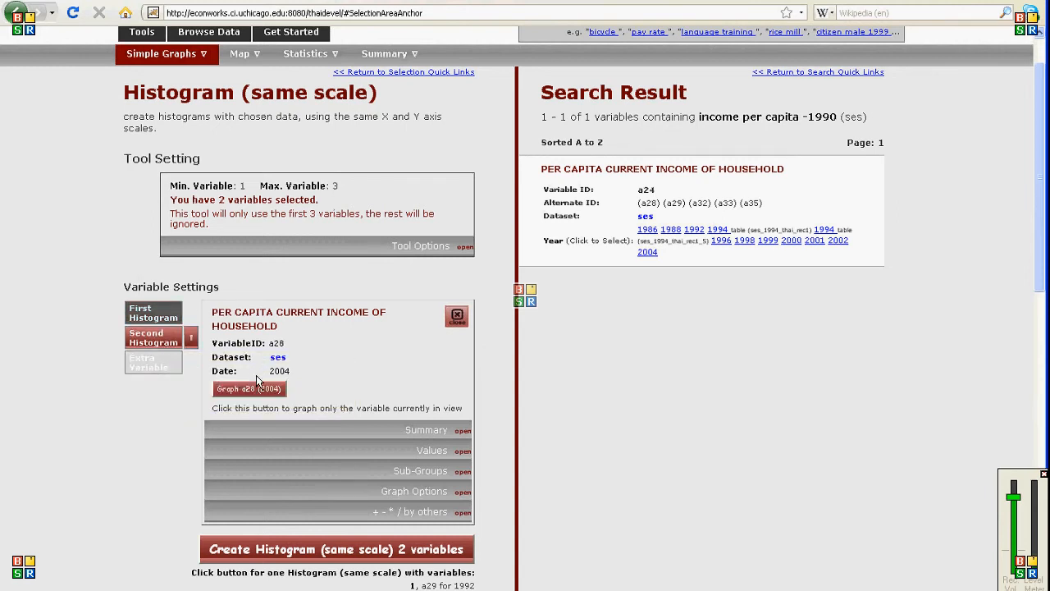
mouse_move(304, 377)
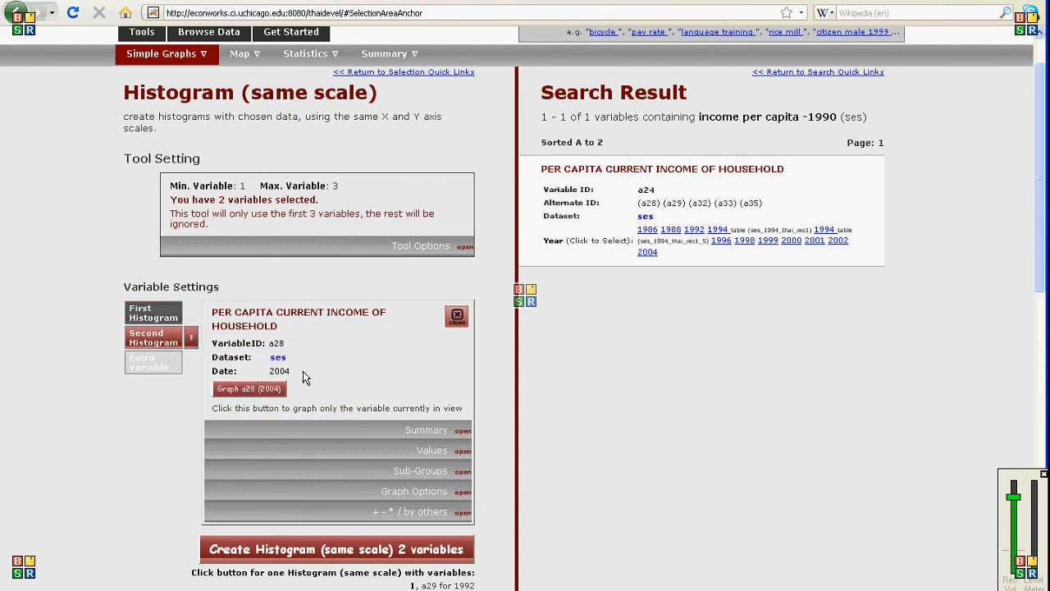
mouse_move(358, 490)
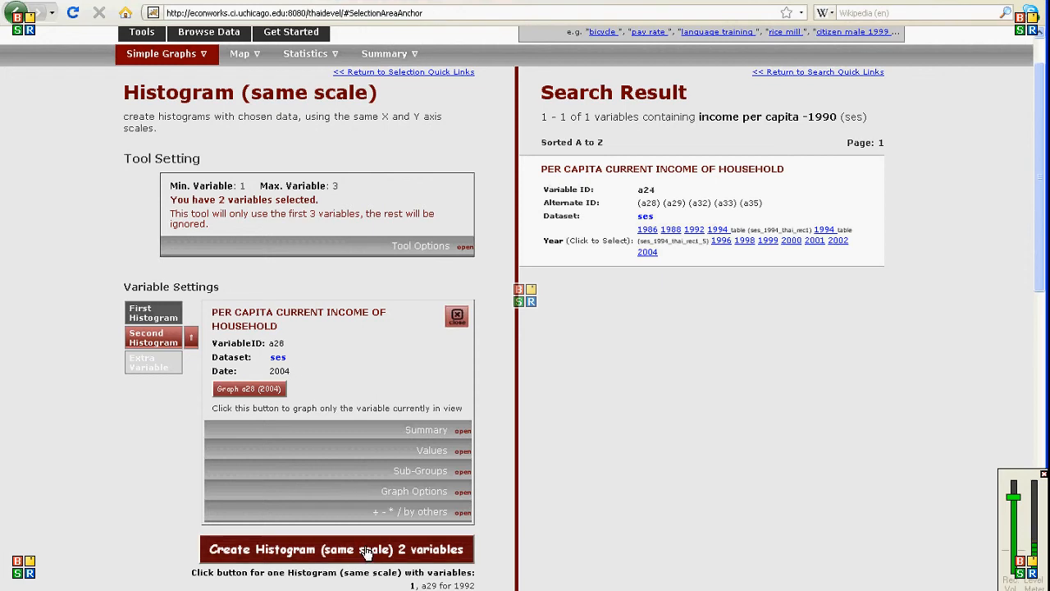
Graph the 1992 and 2004 income variables as stacked same-scale histograms.
click(337, 549)
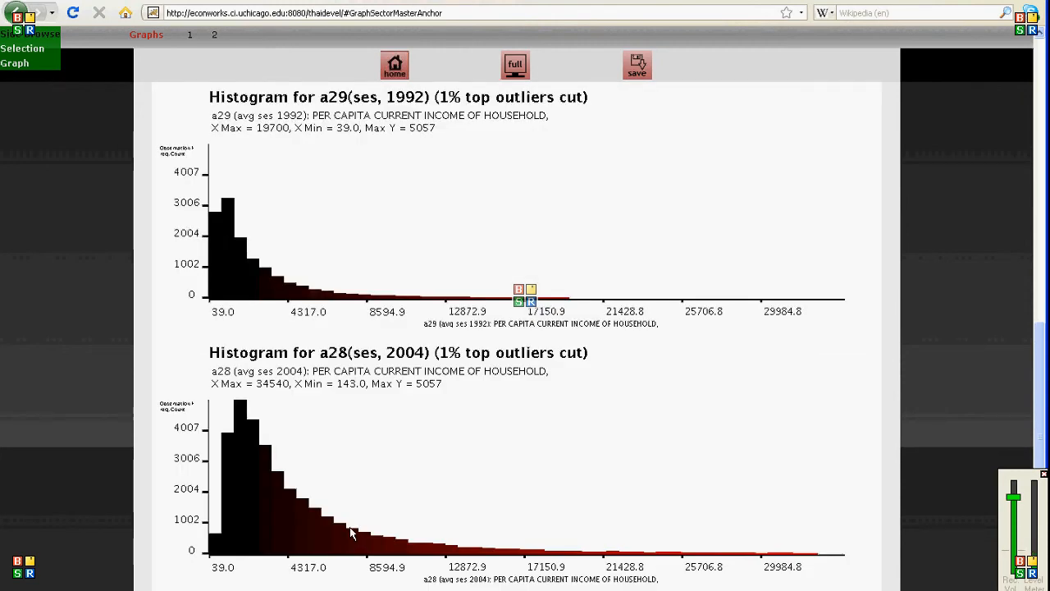
mouse_move(300, 269)
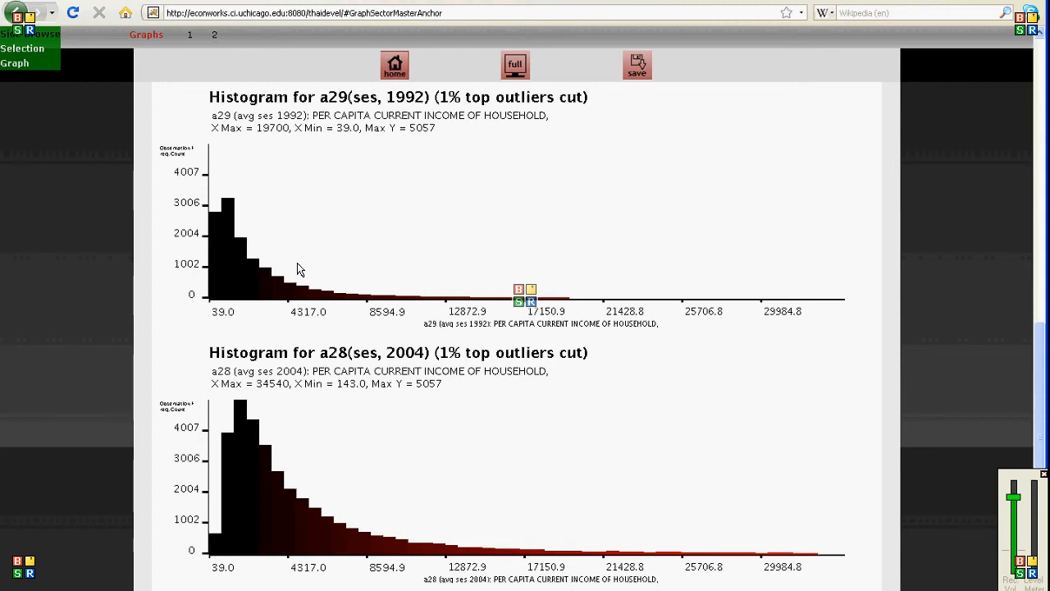
mouse_move(335, 113)
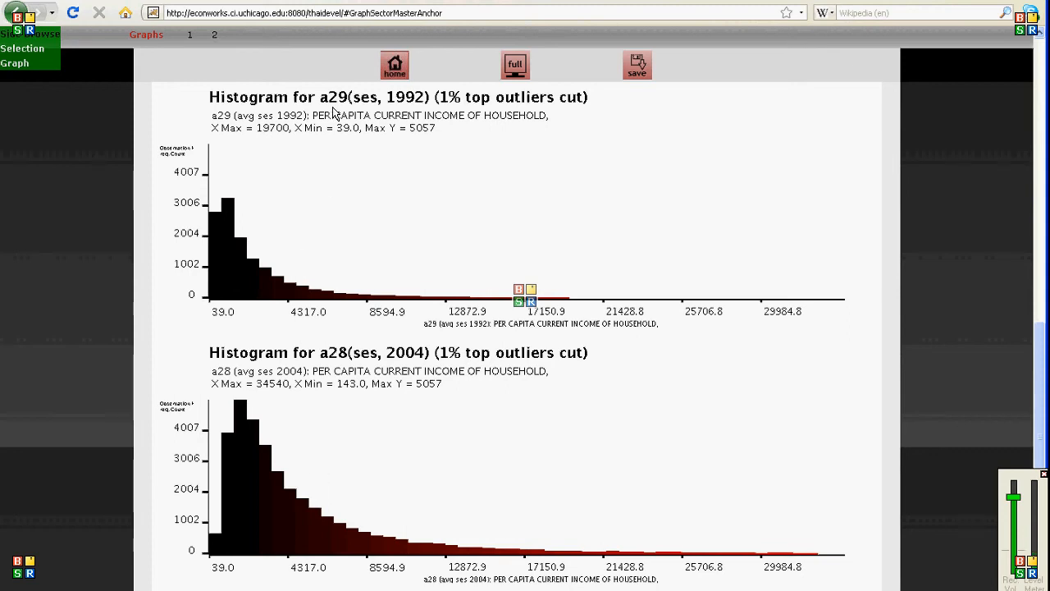
mouse_move(402, 105)
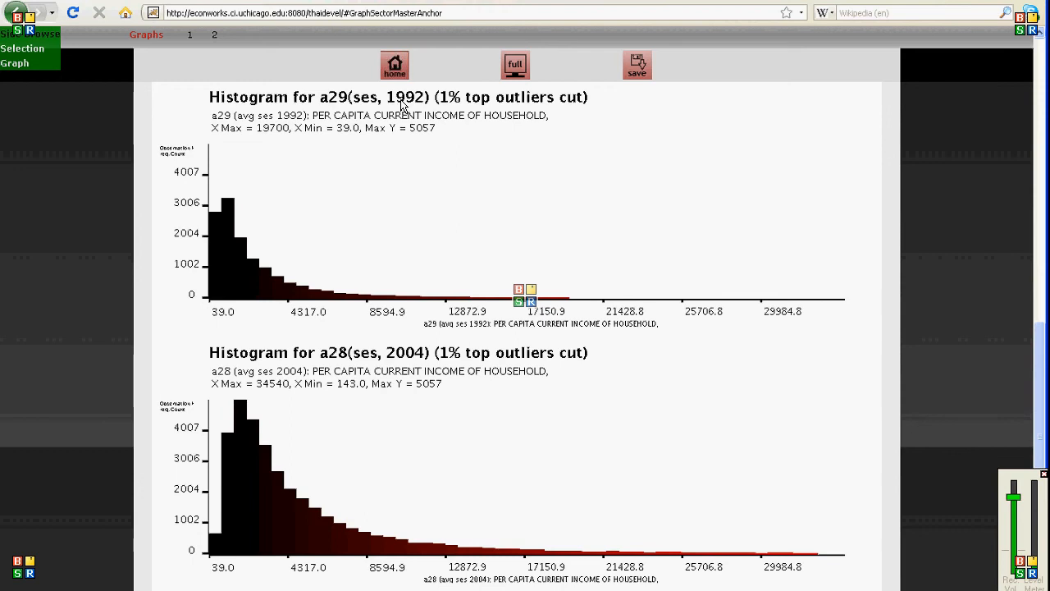
mouse_move(352, 536)
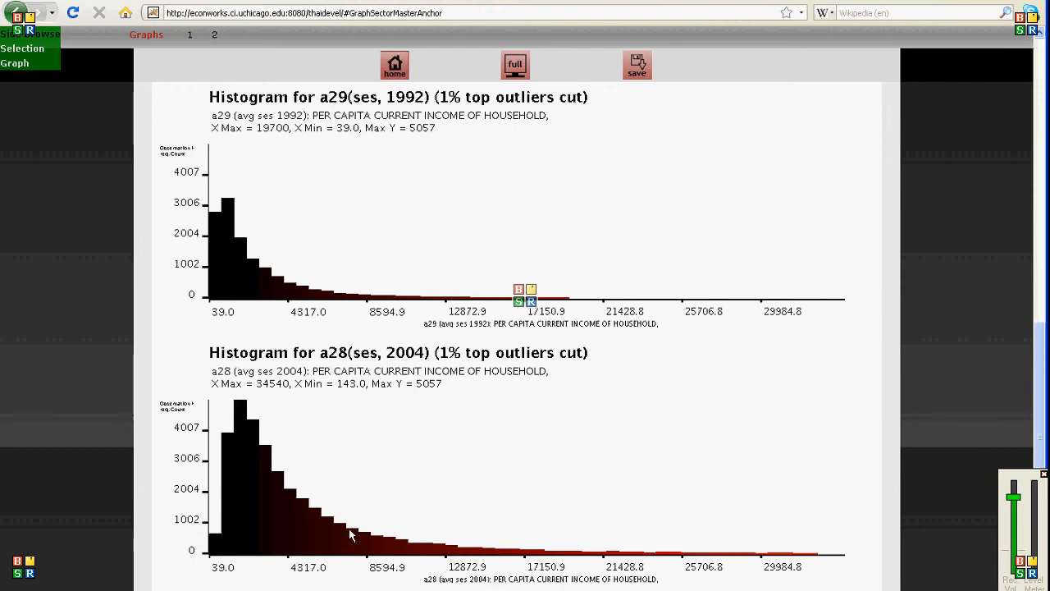
Remove the 2004 and 1992 income variables in Variable Settings until none remain selected.
scroll(down, 3)
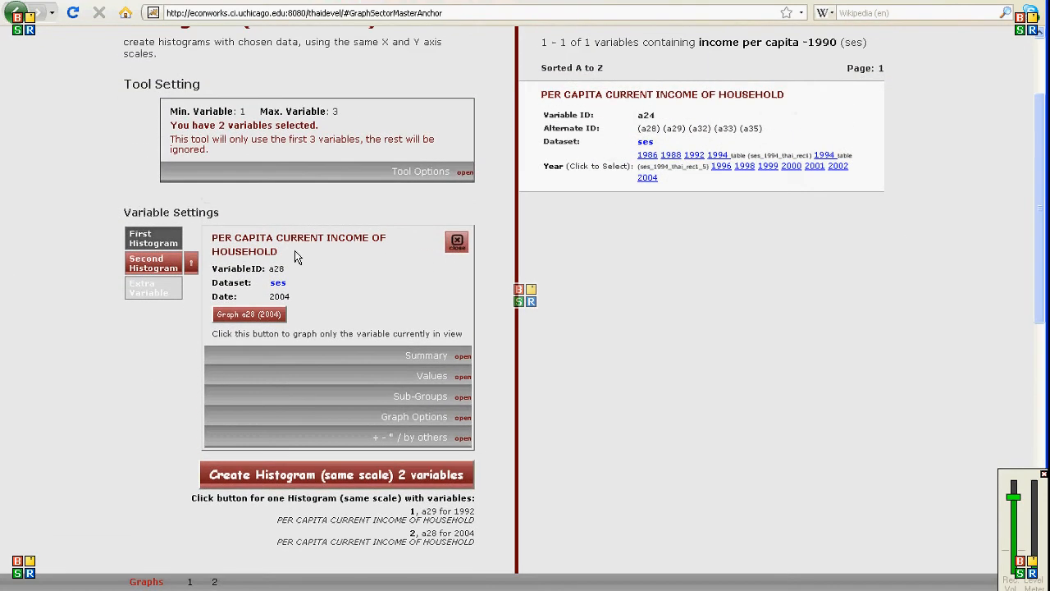
mouse_move(457, 241)
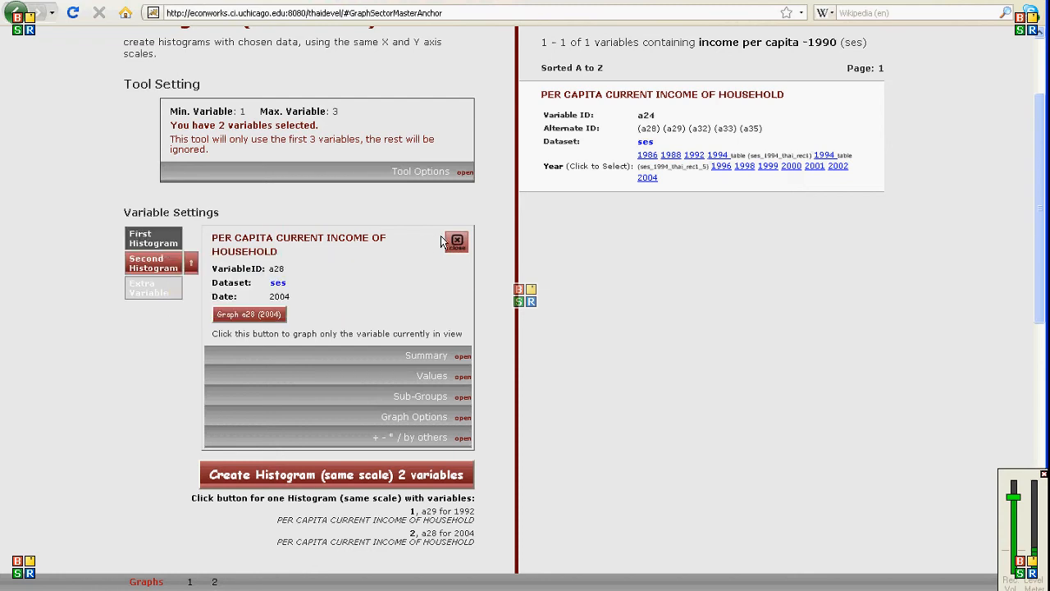
click(457, 240)
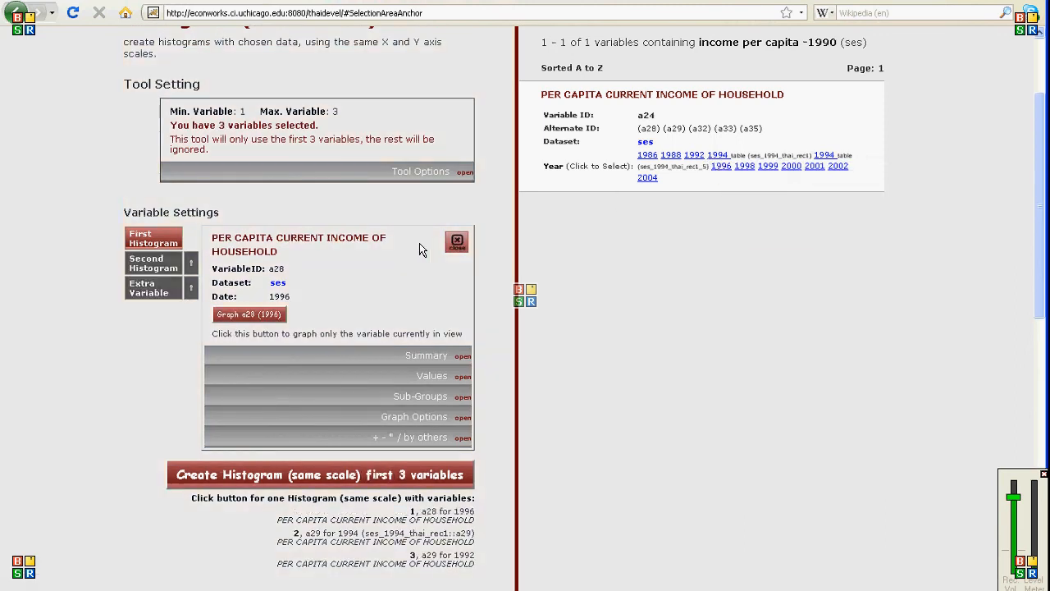
click(457, 243)
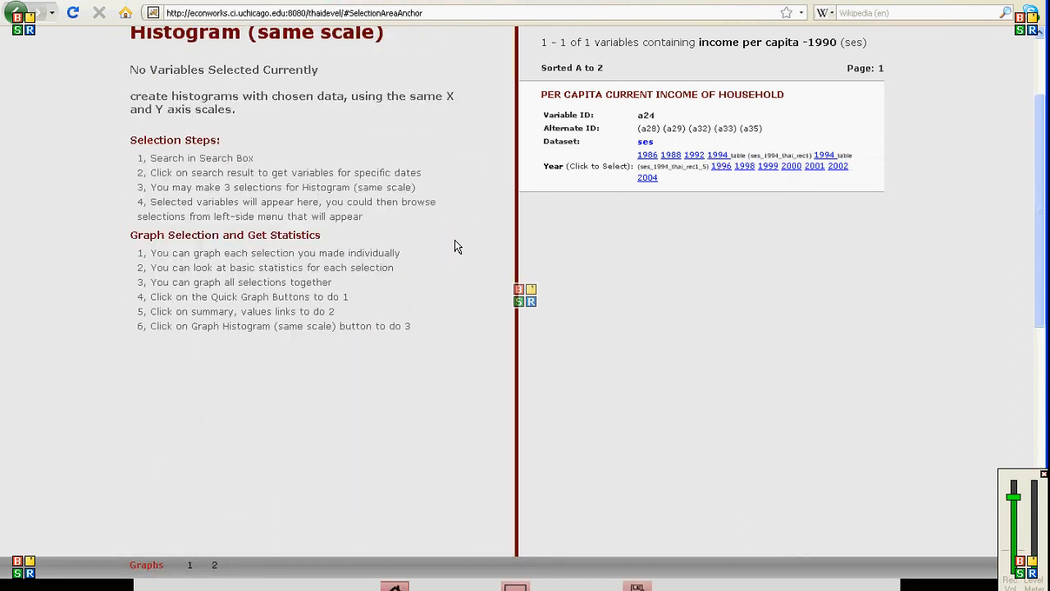